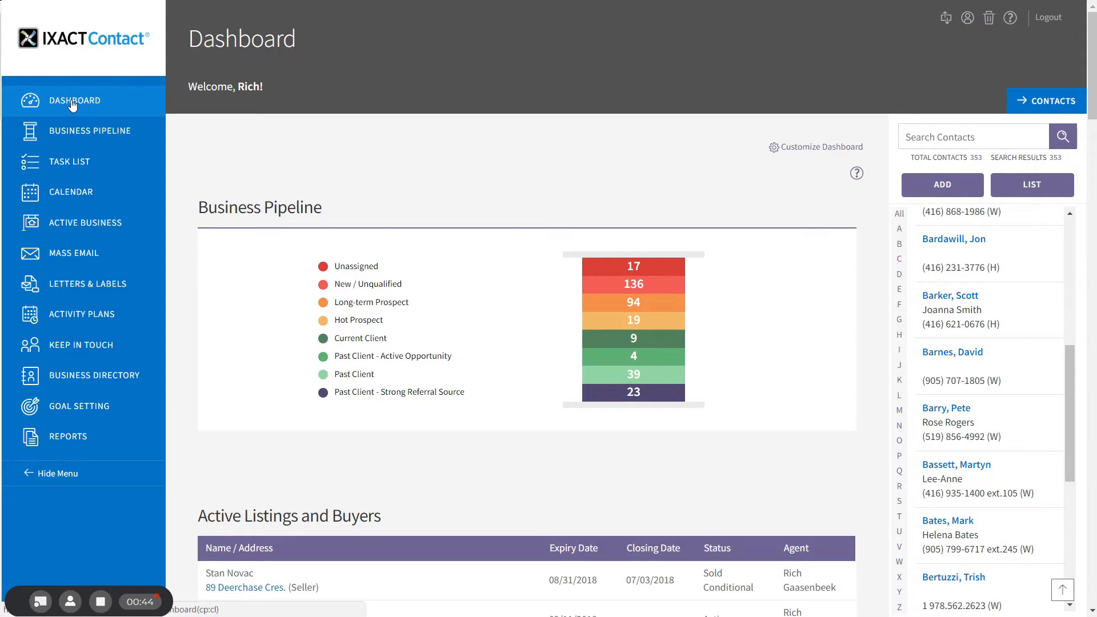
mouse_move(1015, 491)
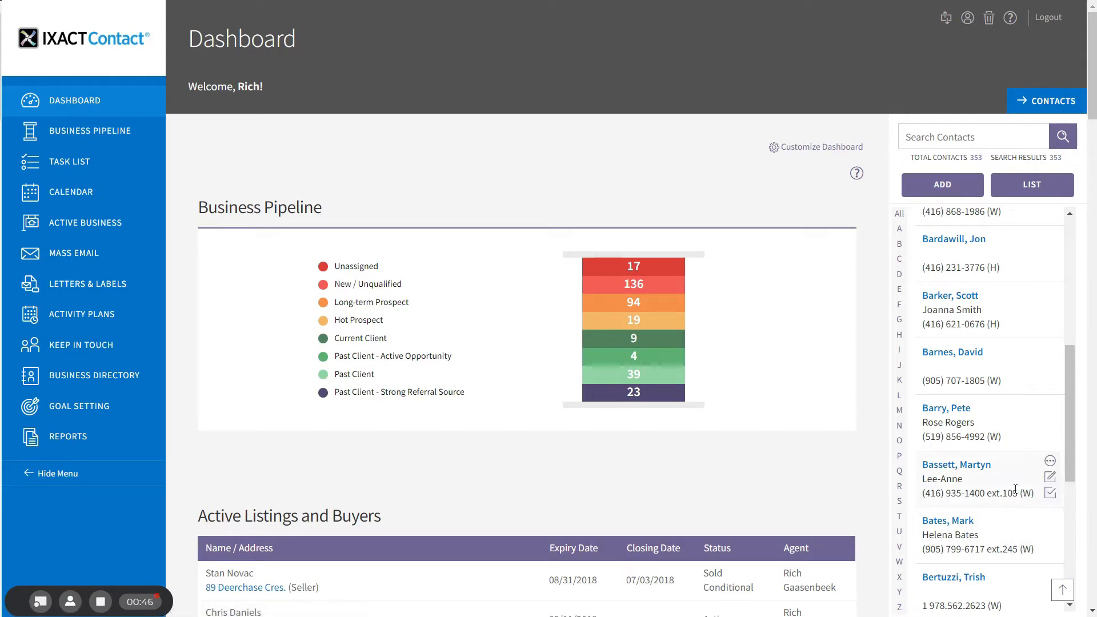
mouse_move(948, 297)
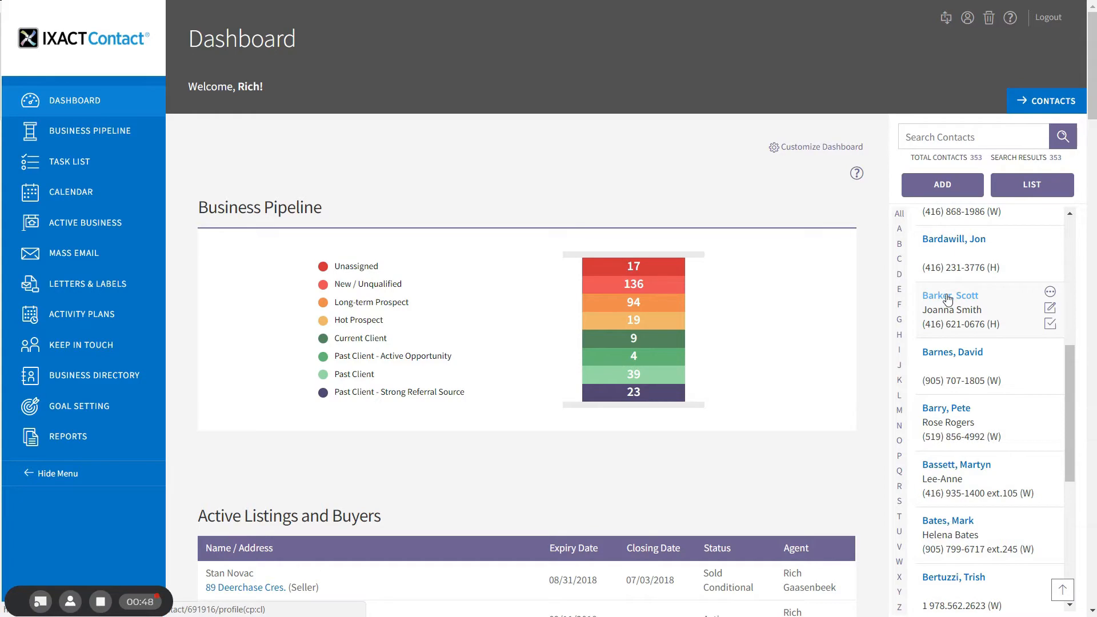
click(950, 295)
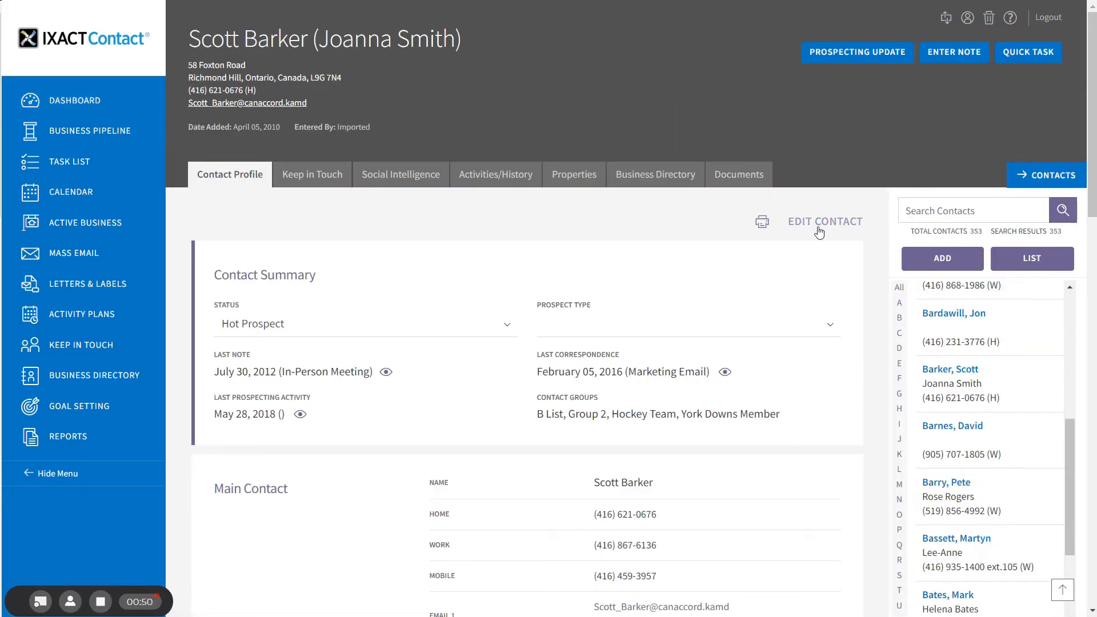
click(825, 222)
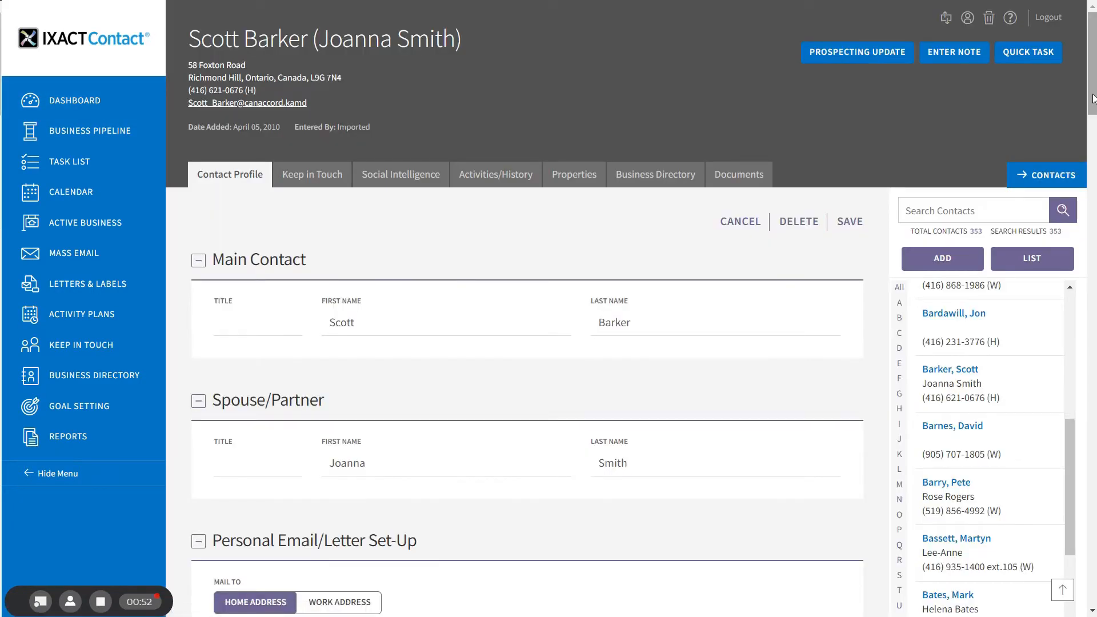
scroll(down, 3)
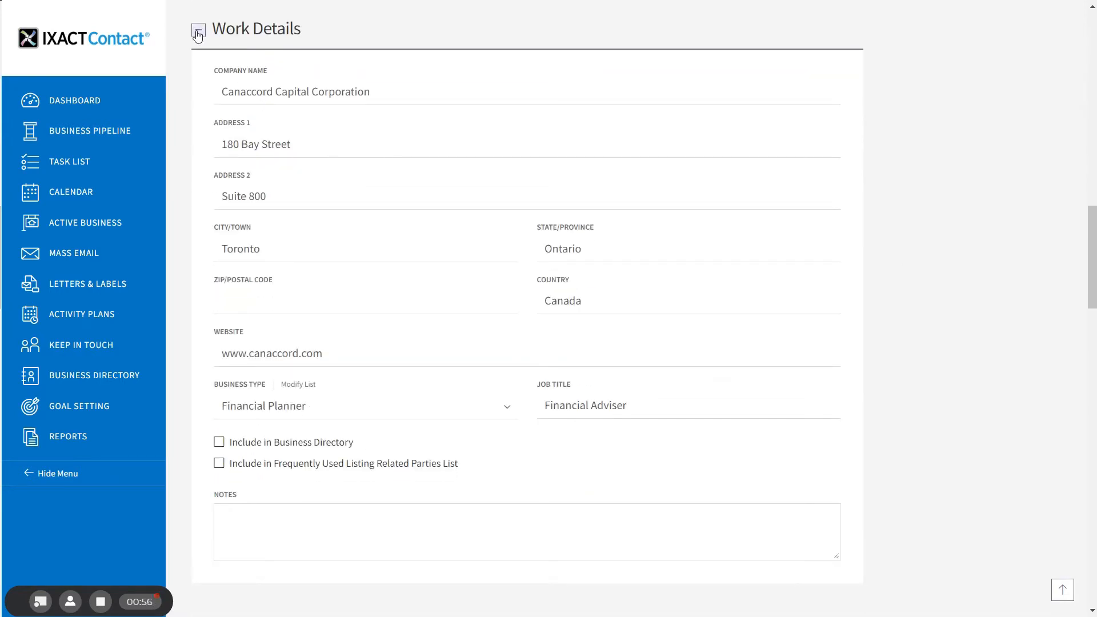
click(199, 30)
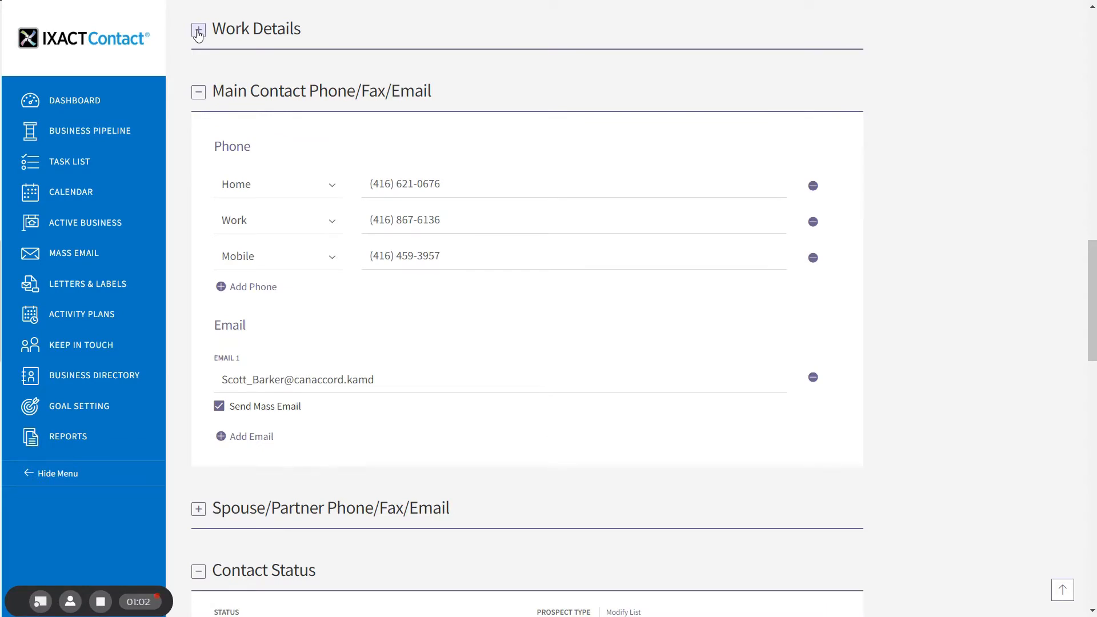
click(199, 30)
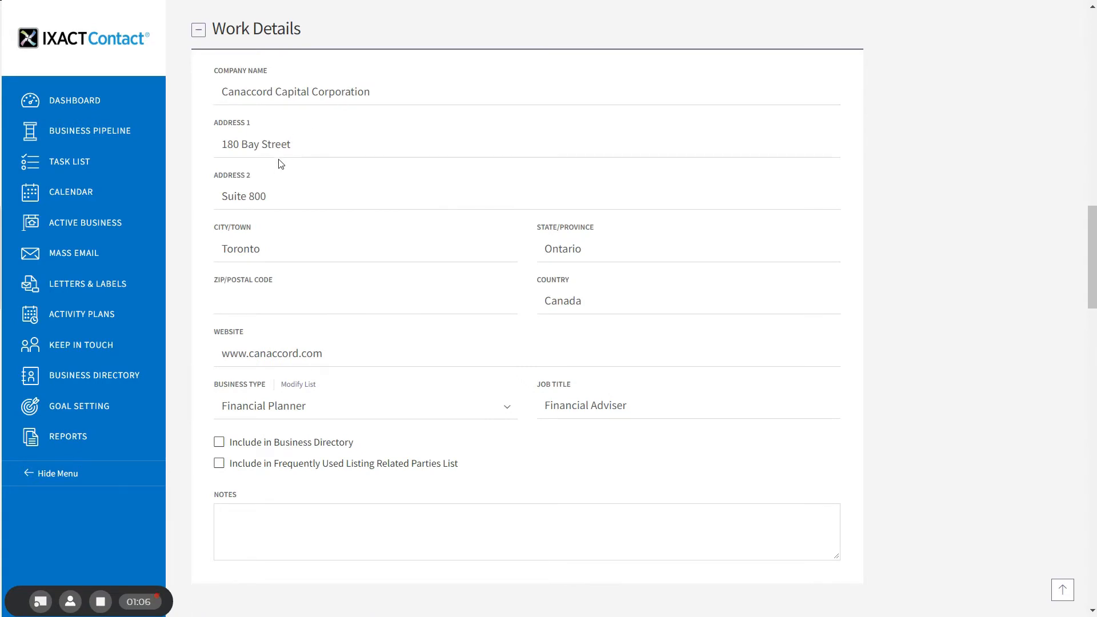
mouse_move(333, 333)
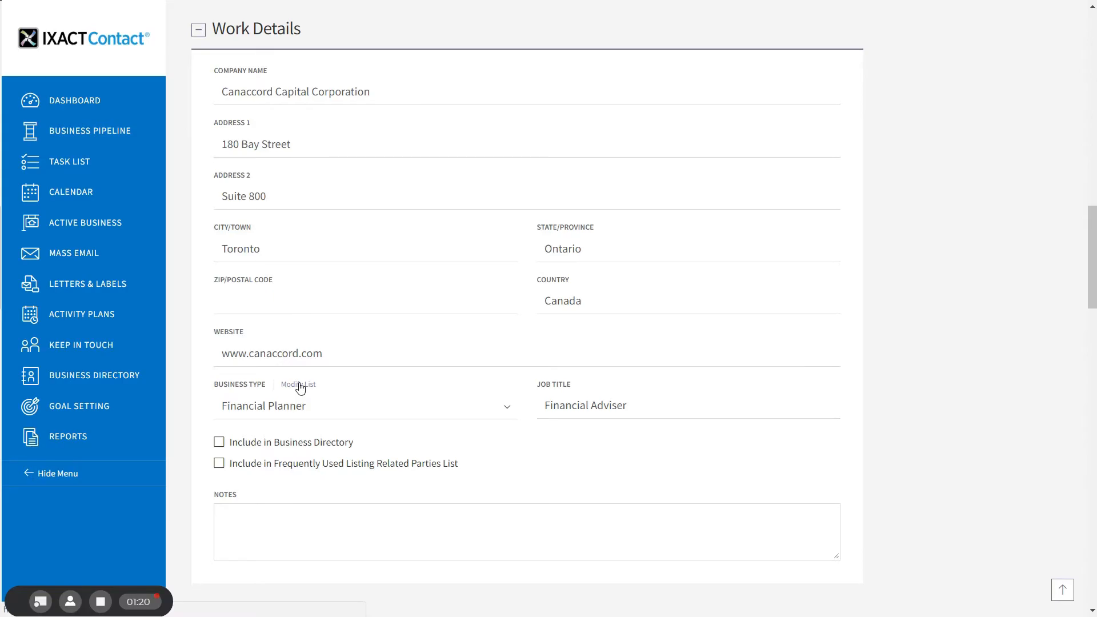
click(298, 384)
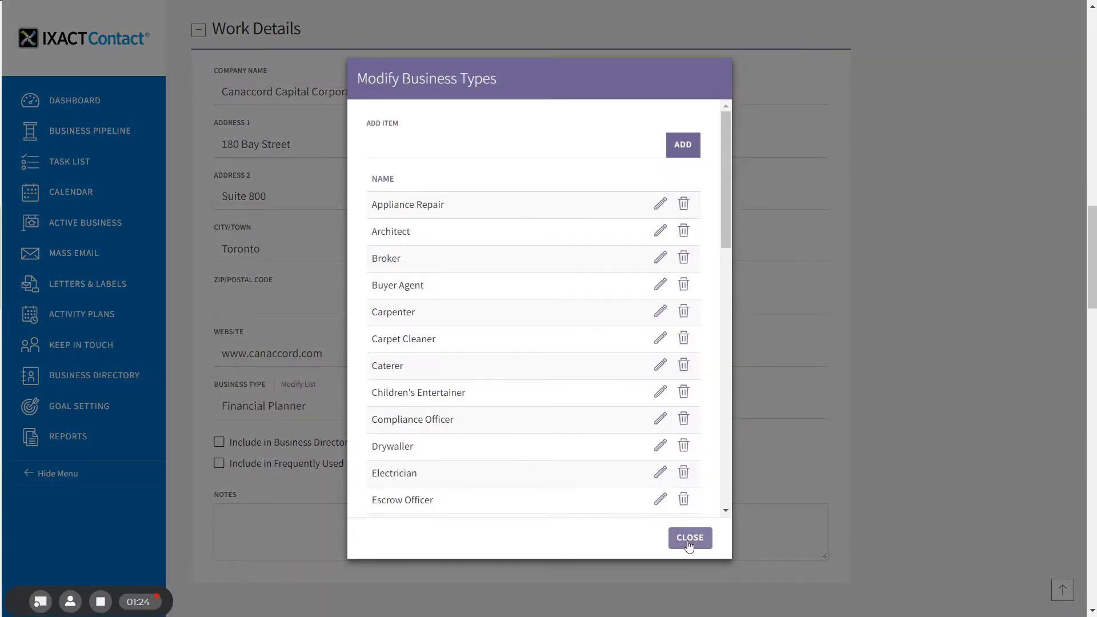
click(691, 538)
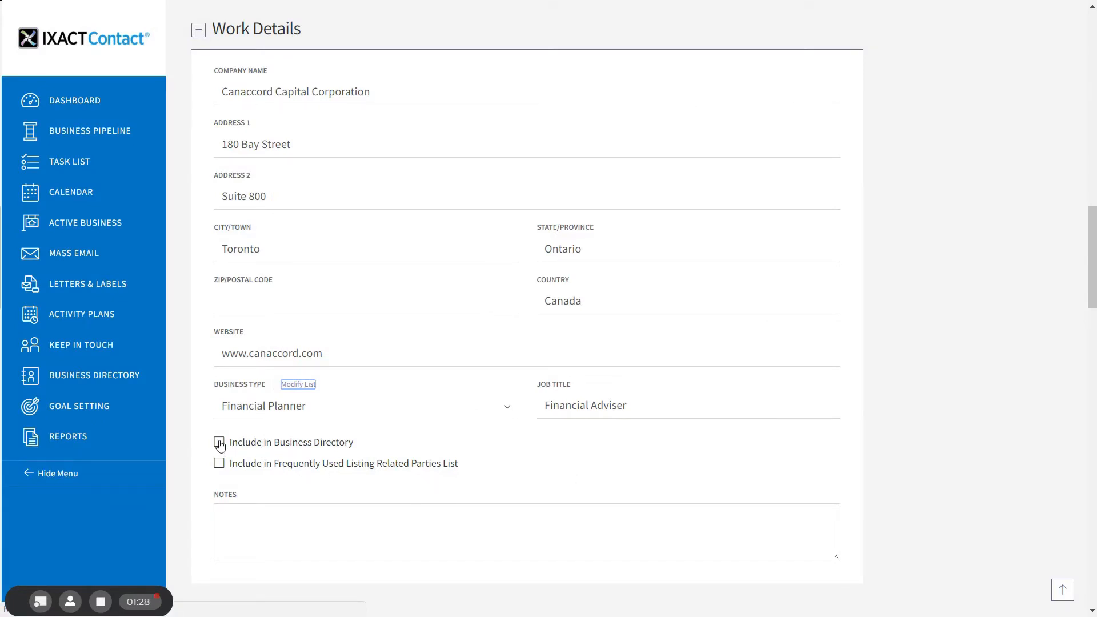
click(218, 442)
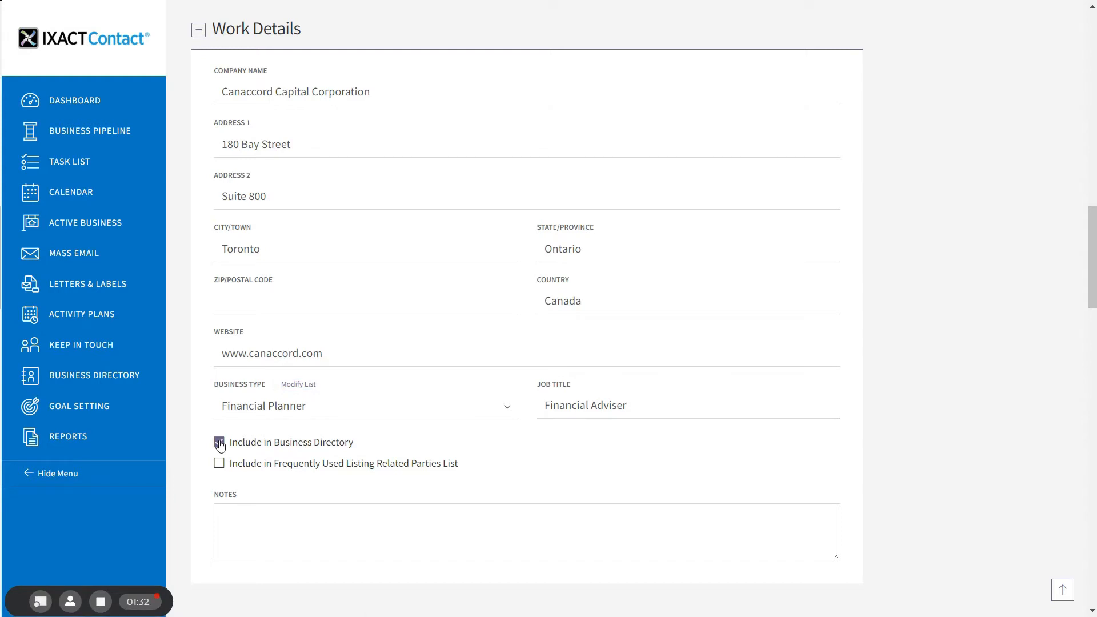
click(219, 443)
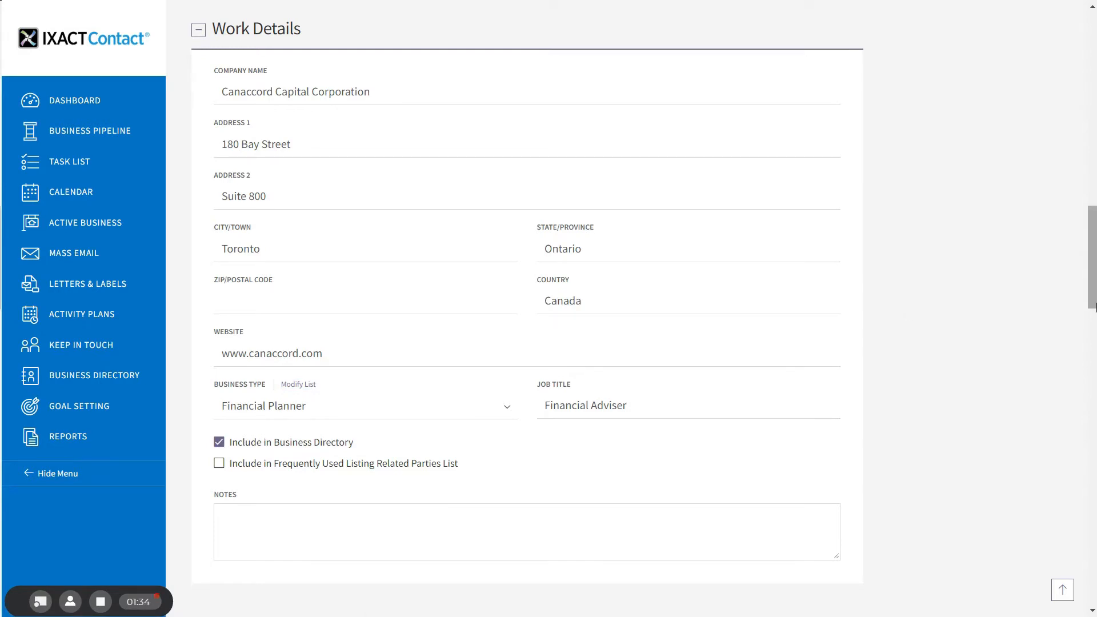
scroll(down, 3)
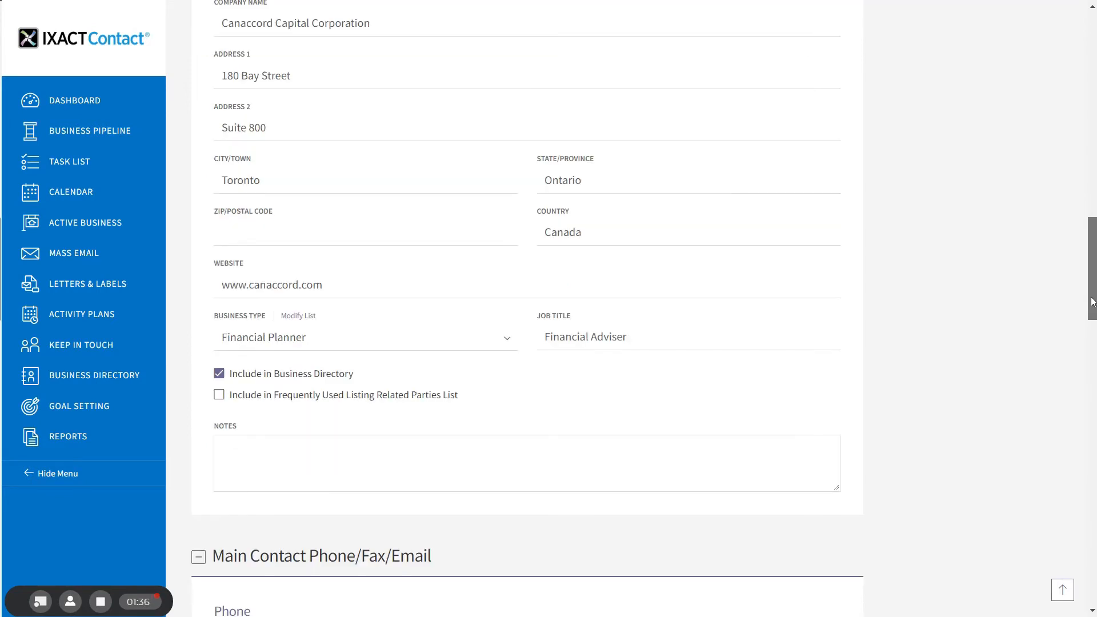
scroll(down, 3)
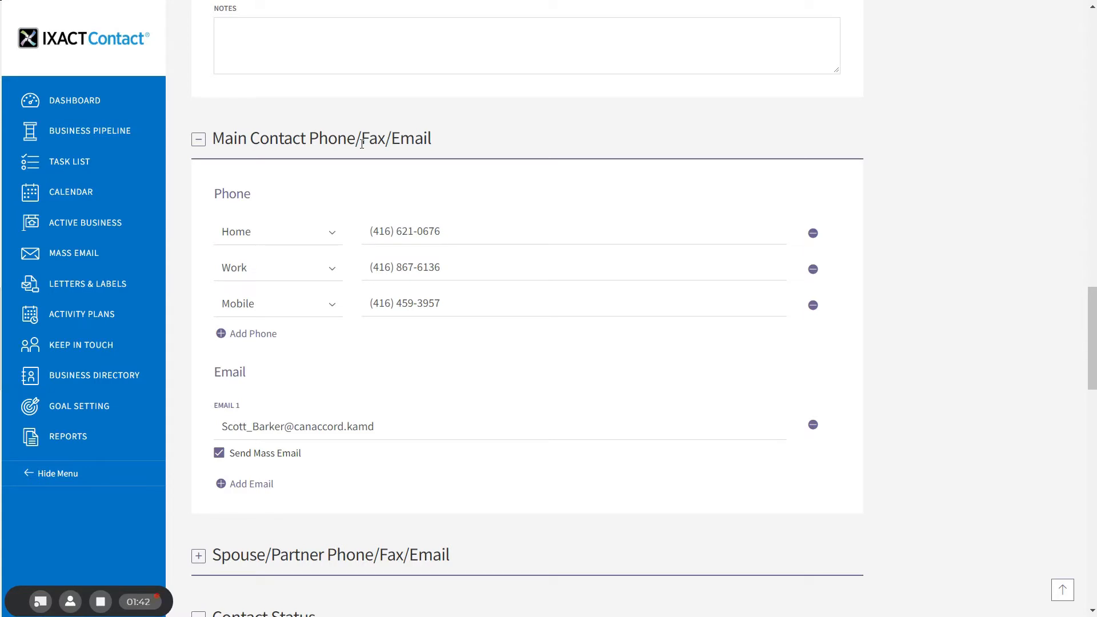
scroll(down, 3)
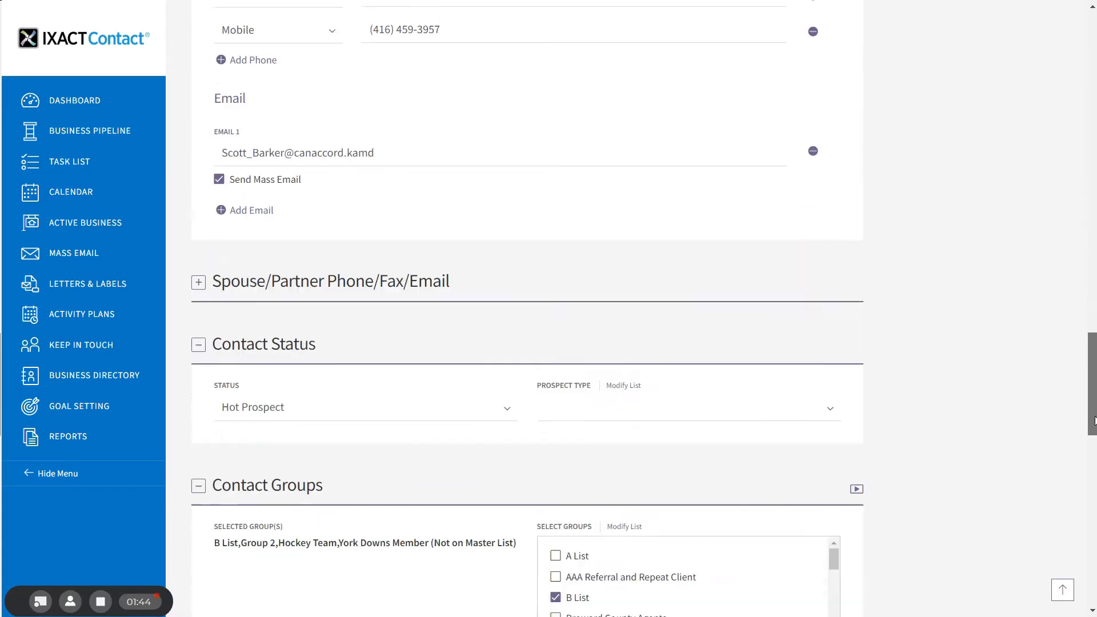
click(377, 253)
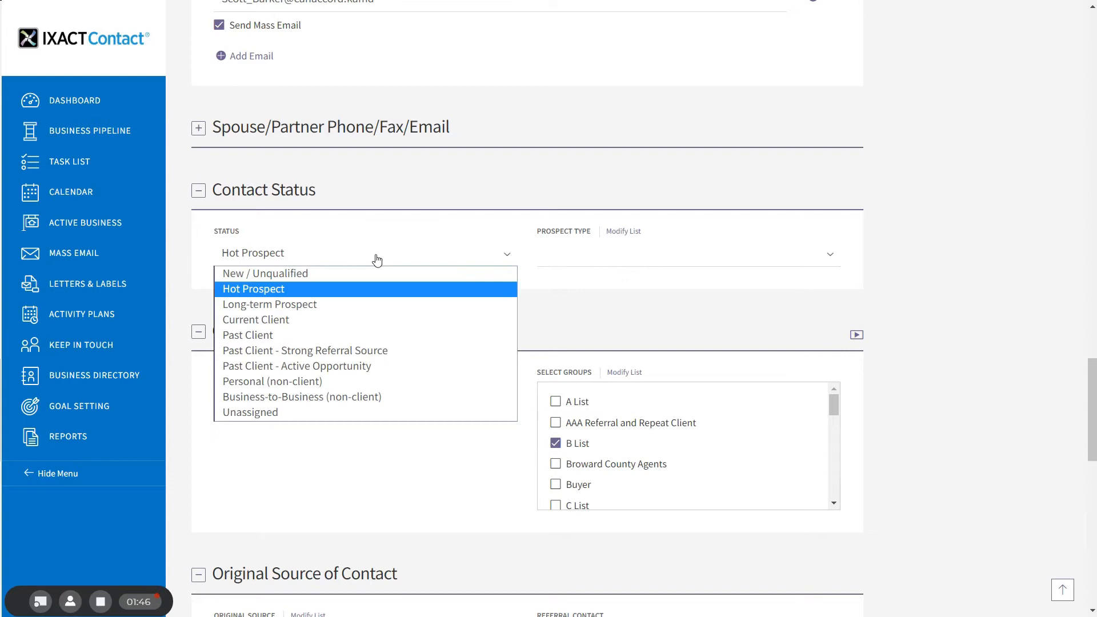
mouse_move(352, 401)
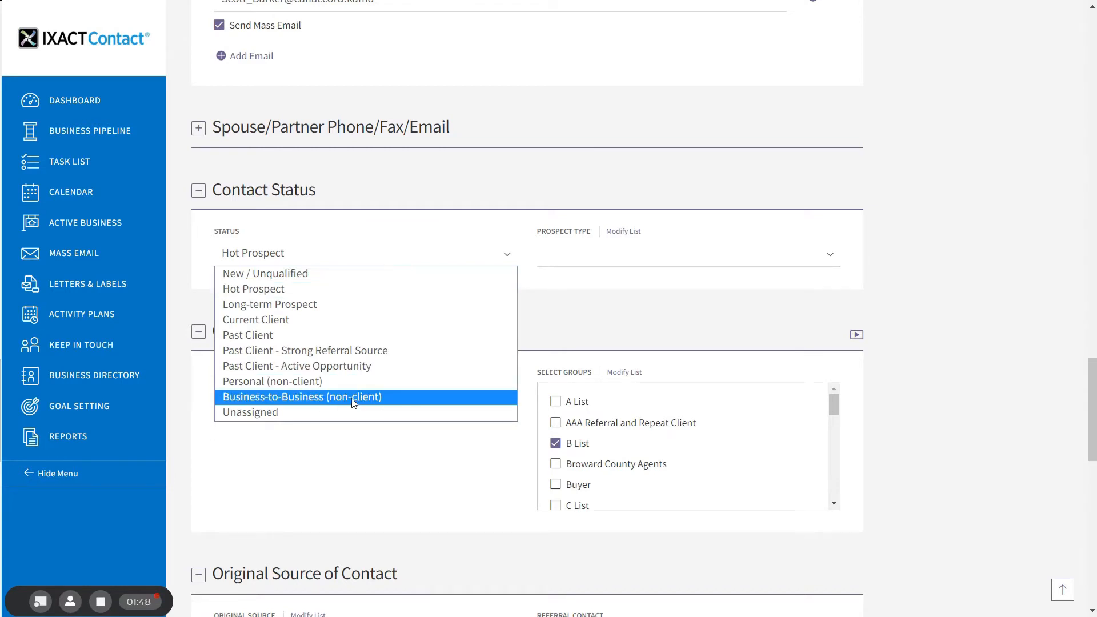
click(302, 396)
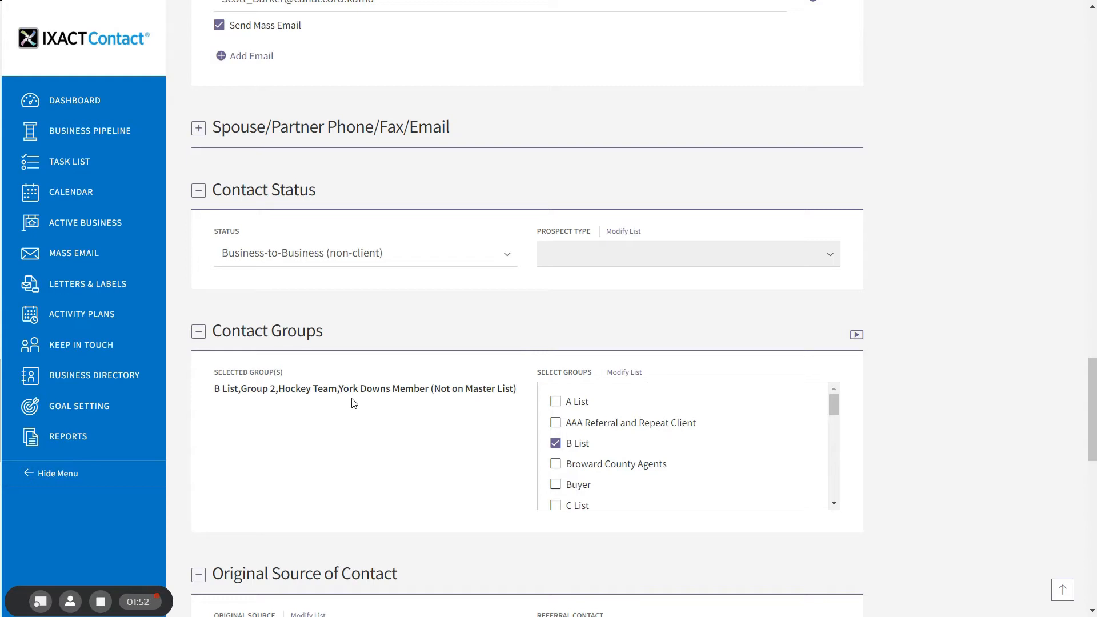
mouse_move(787, 403)
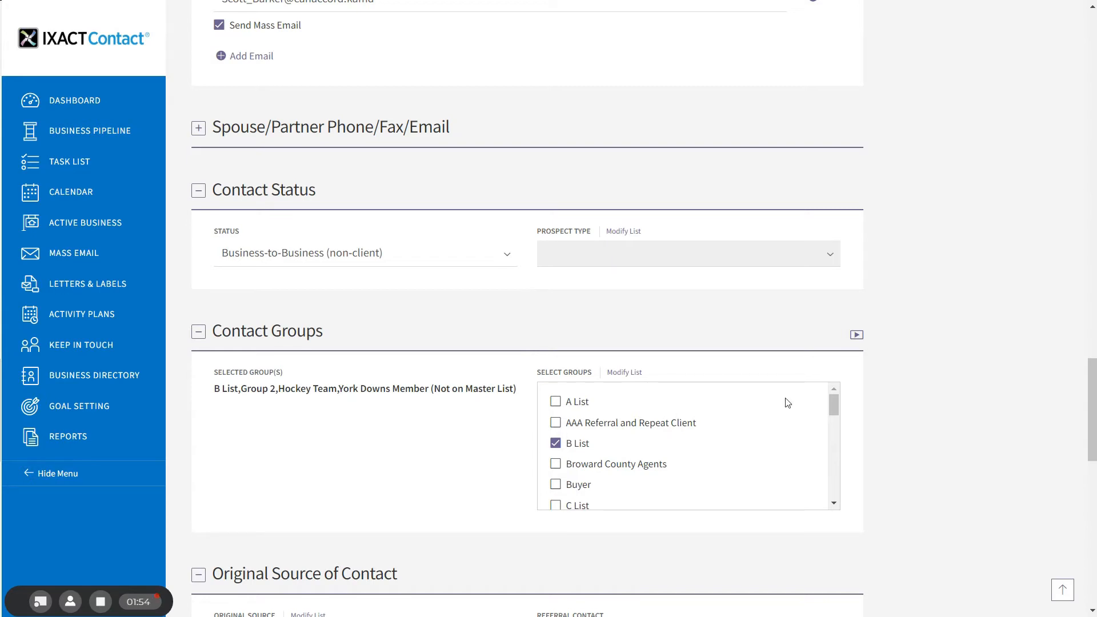
mouse_move(1052, 592)
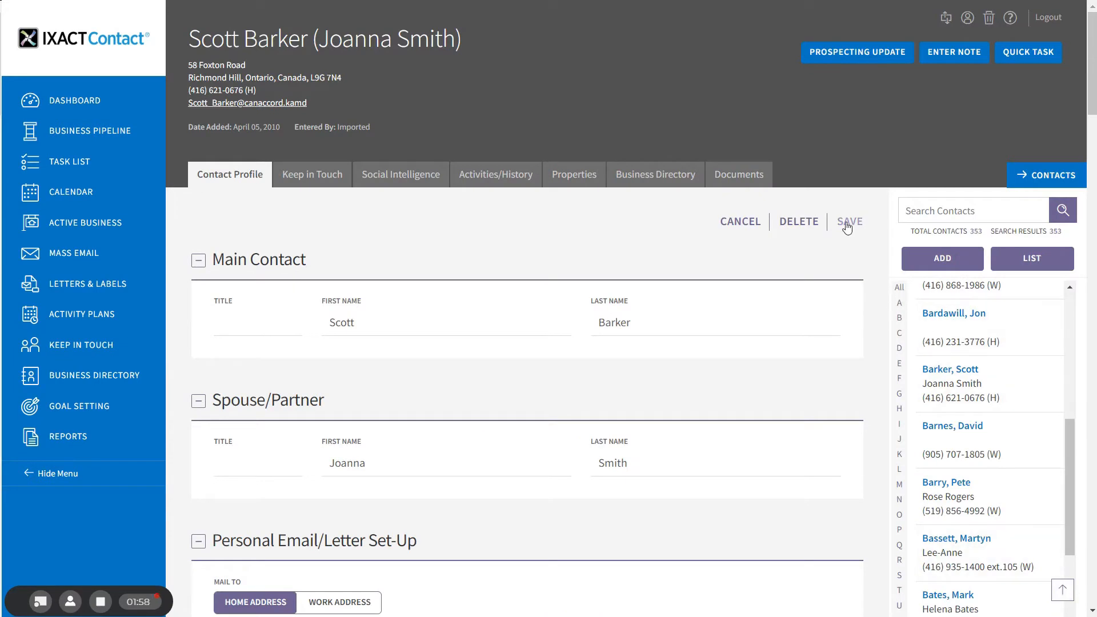
click(851, 221)
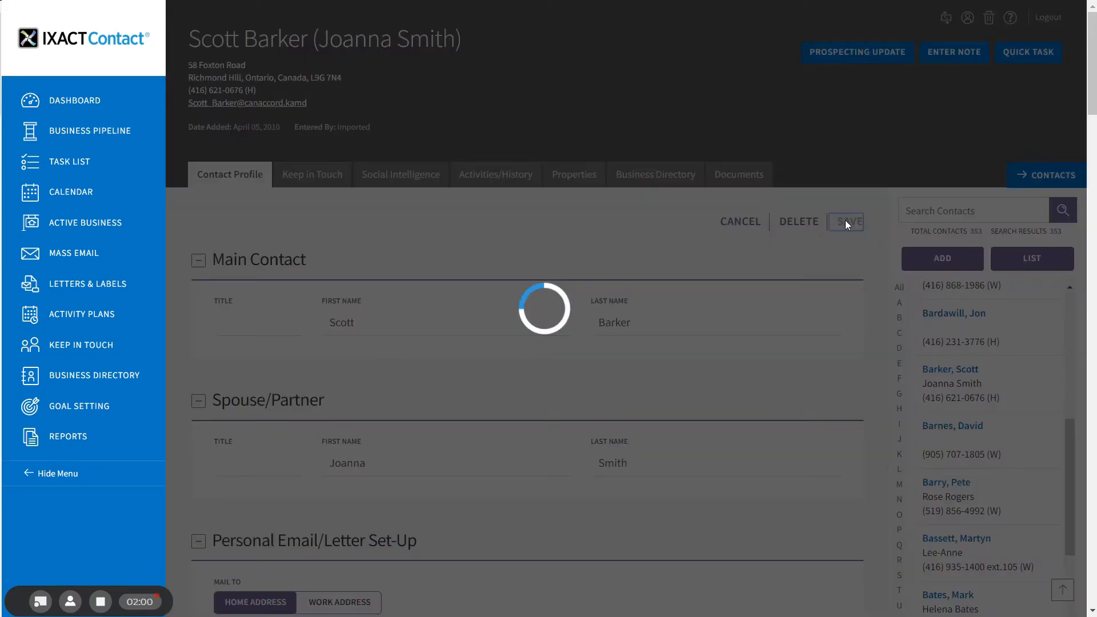
click(847, 221)
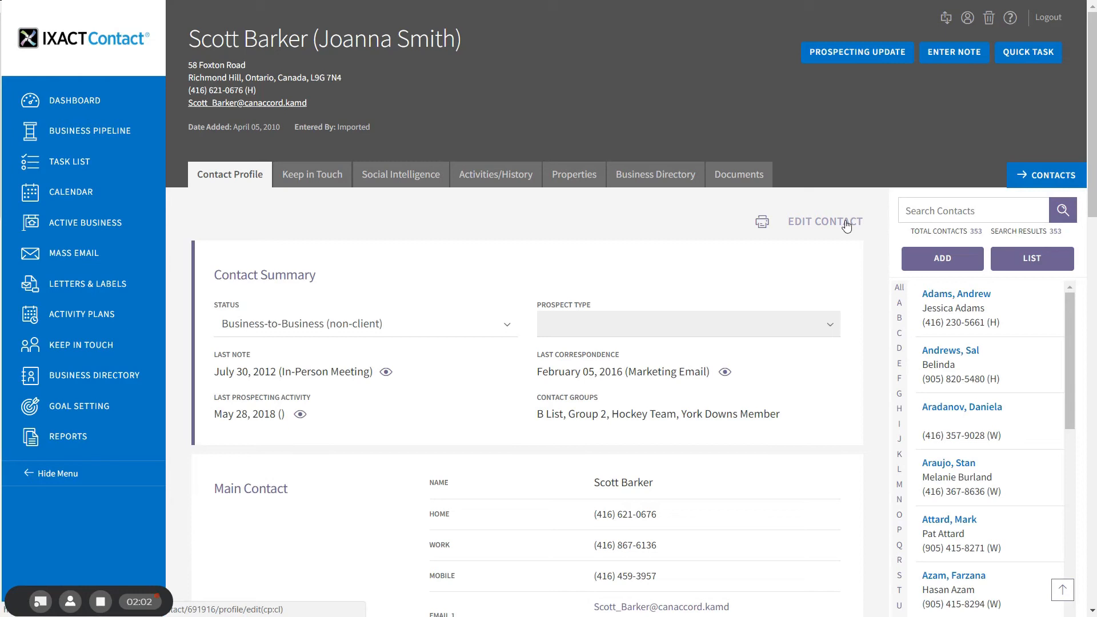
mouse_move(843, 222)
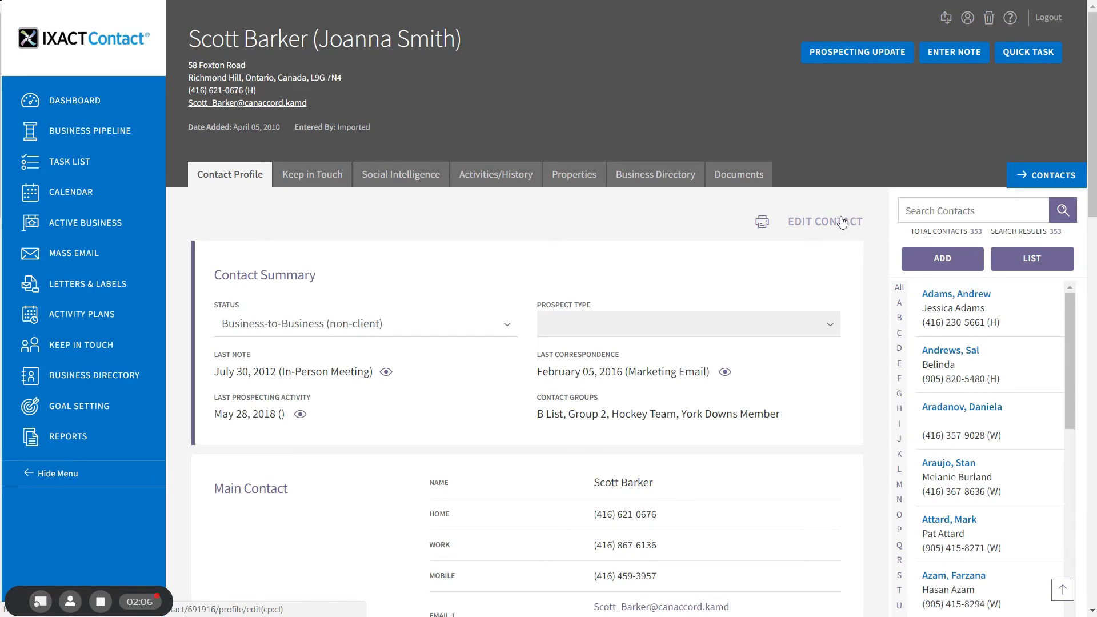
mouse_move(836, 237)
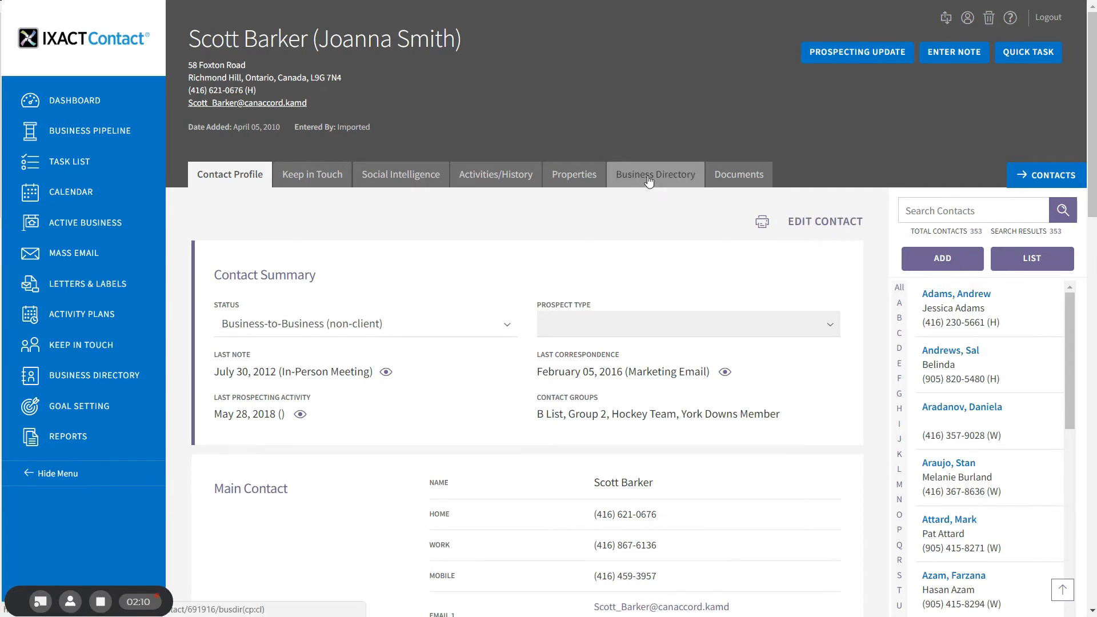
click(655, 174)
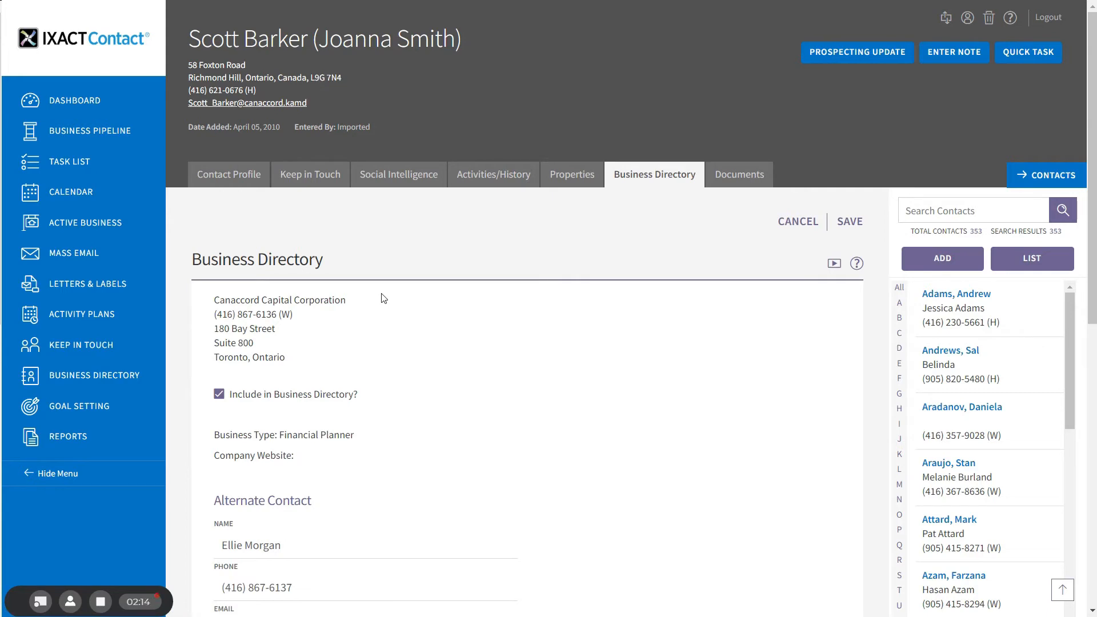
mouse_move(361, 311)
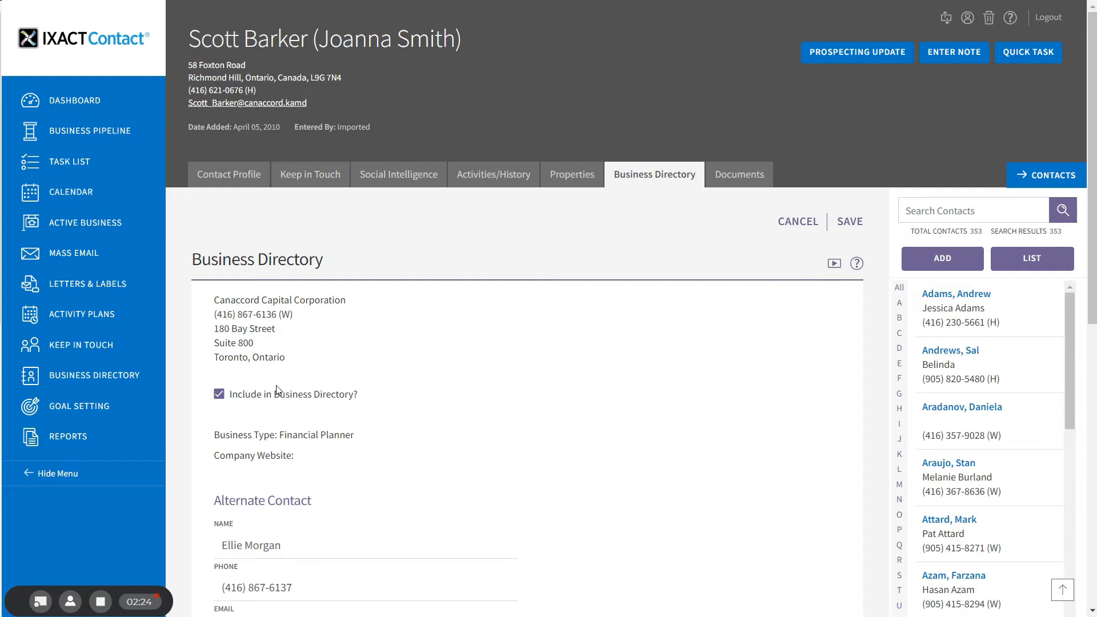
mouse_move(275, 400)
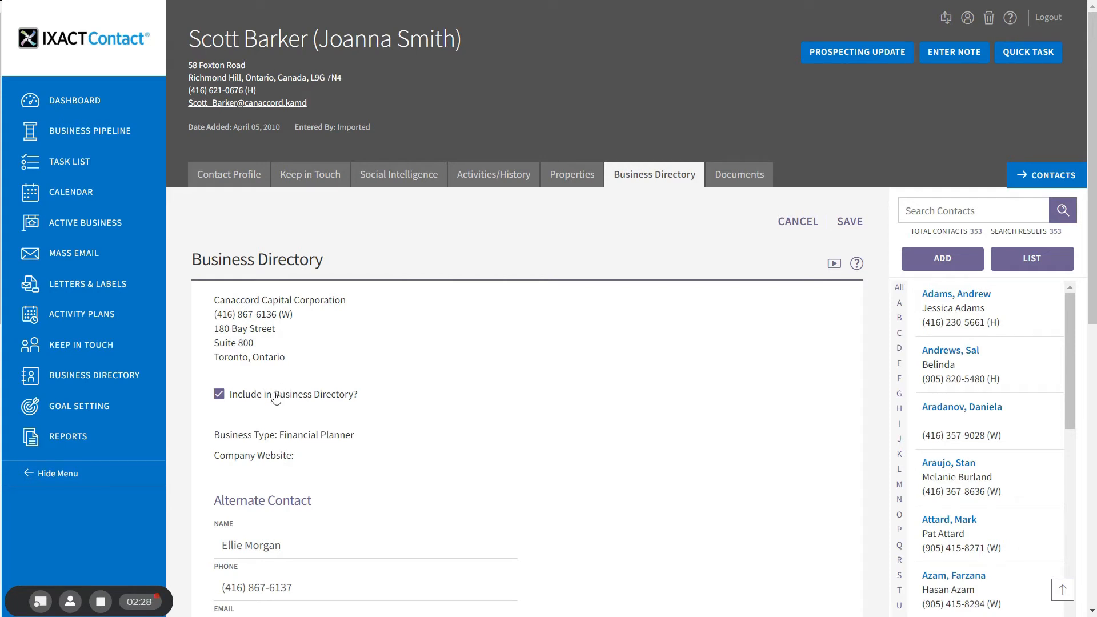
scroll(down, 3)
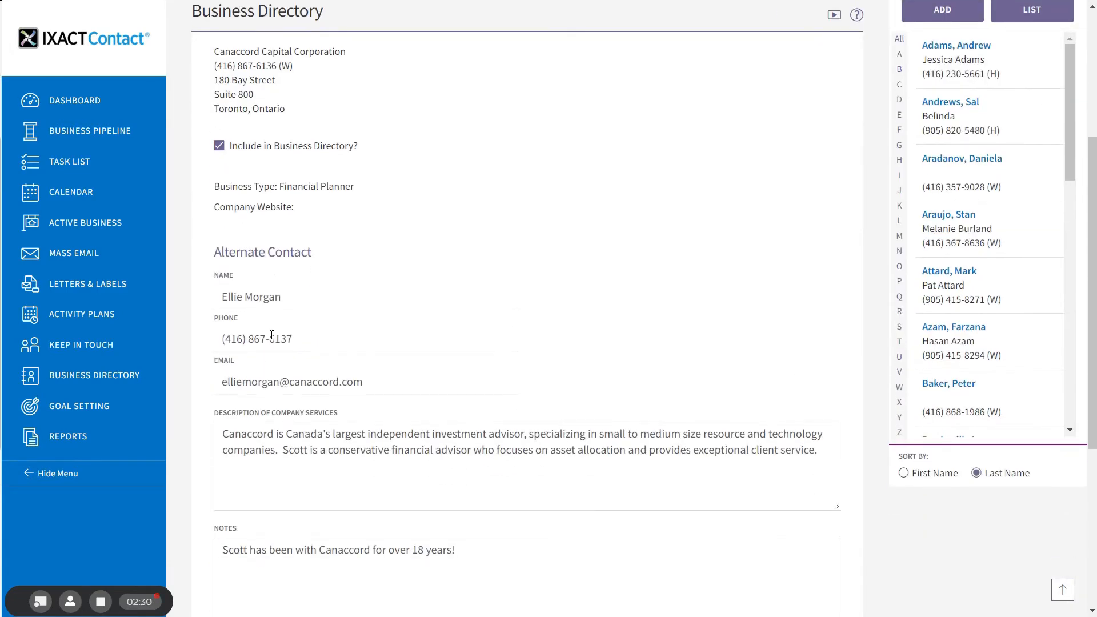
mouse_move(317, 326)
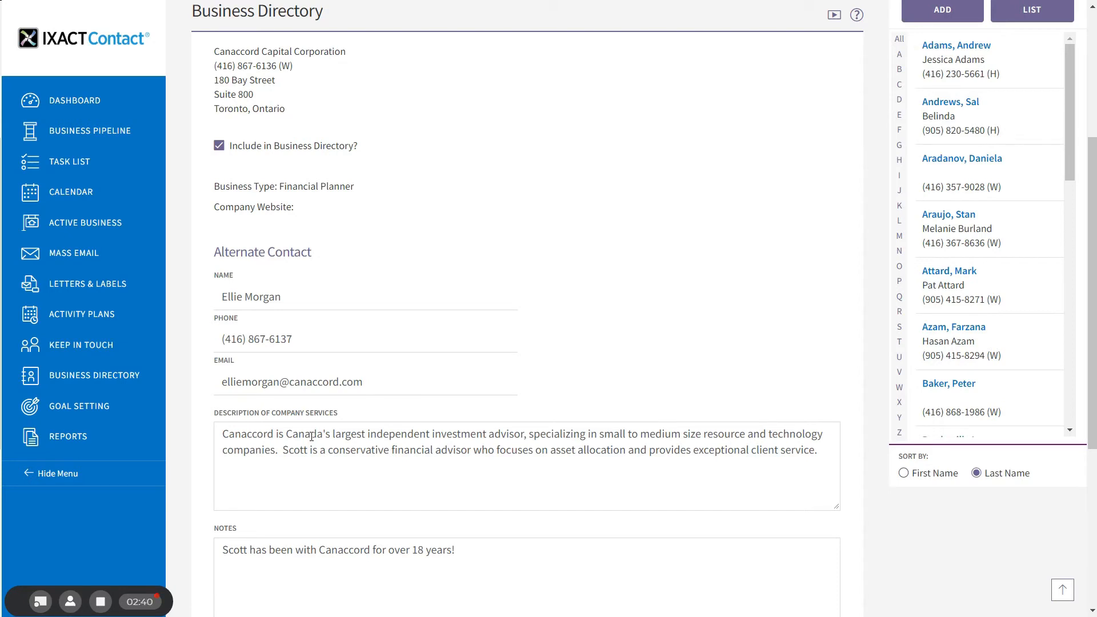
scroll(down, 3)
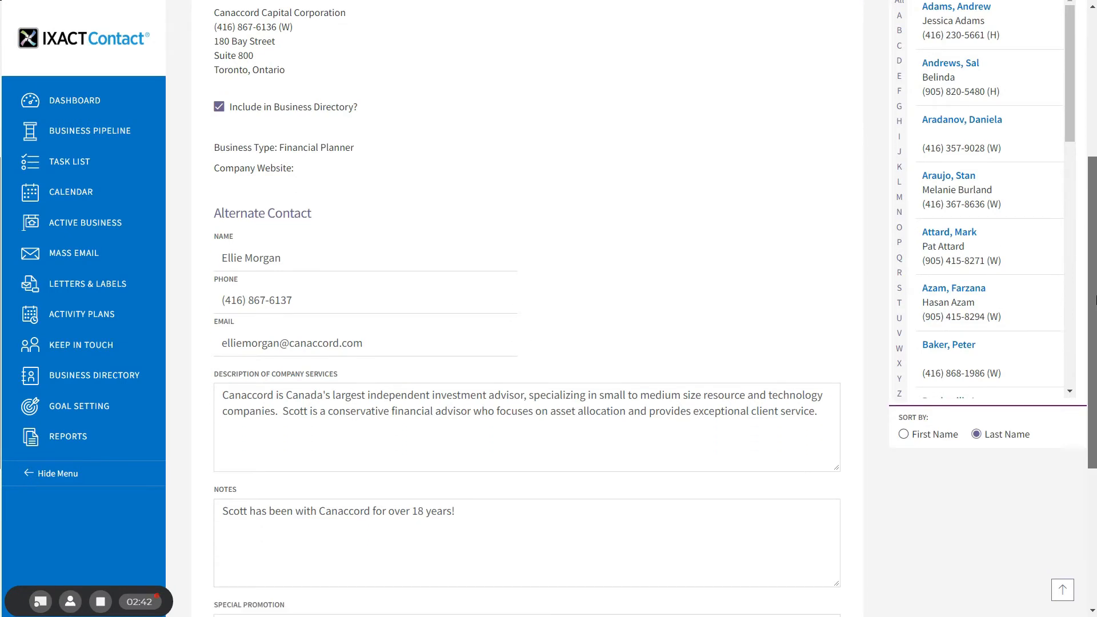
scroll(down, 3)
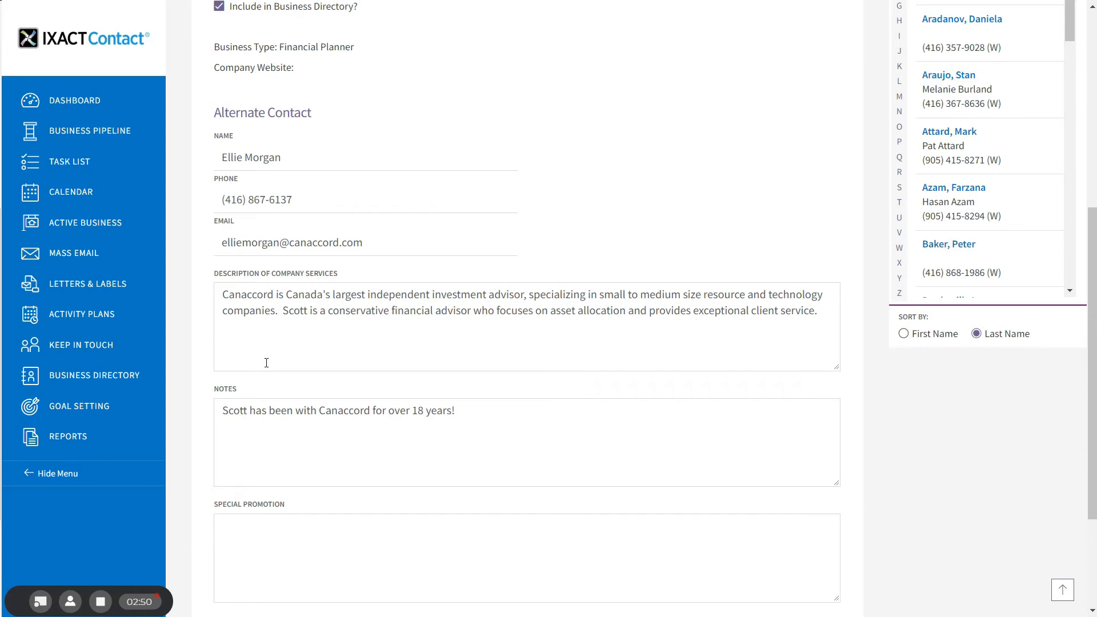
mouse_move(256, 339)
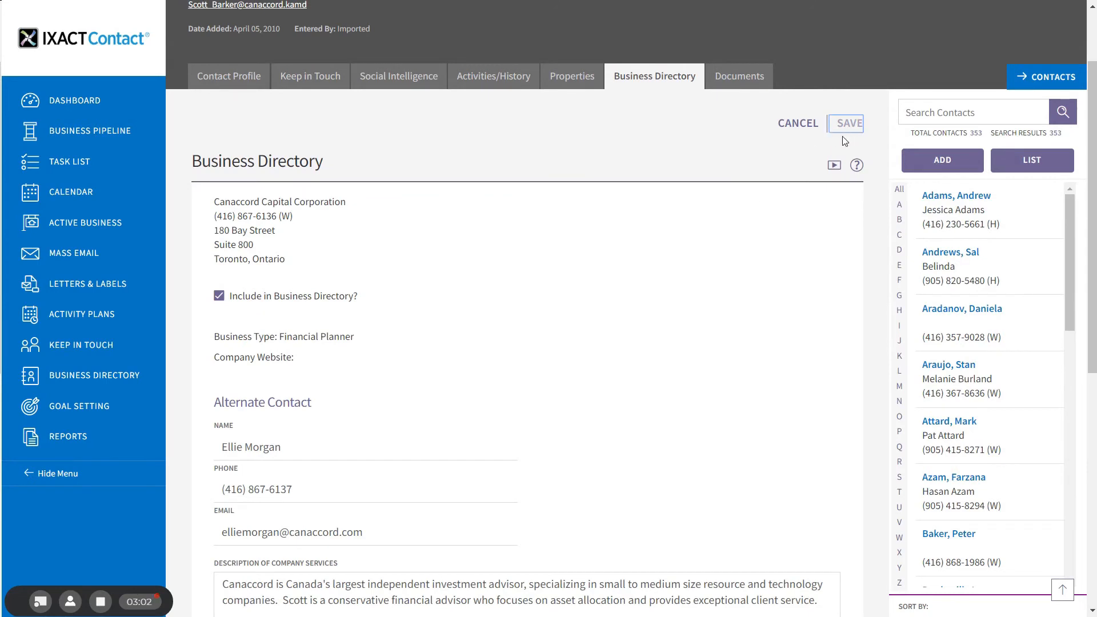
mouse_move(846, 155)
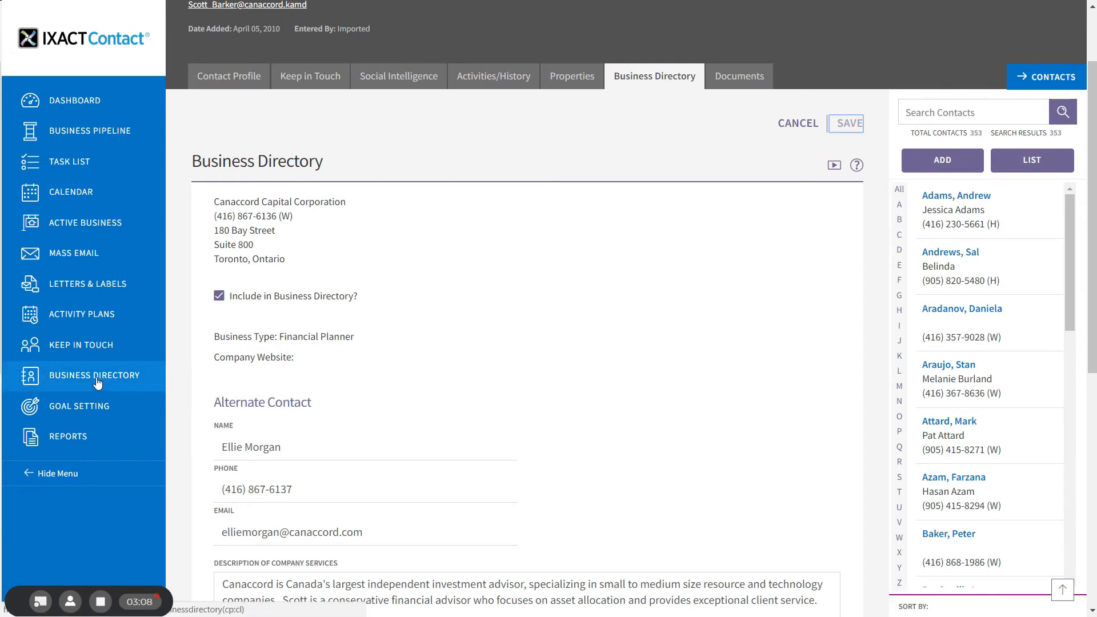
Step: List every business in the Business Directory, then return to an empty directory search
click(94, 375)
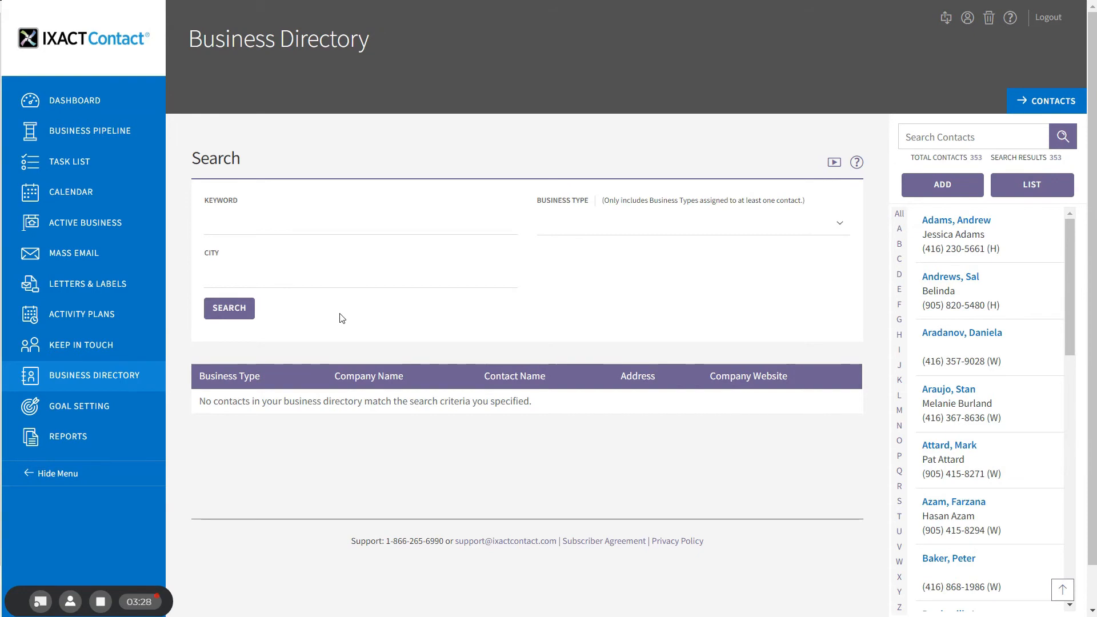
mouse_move(255, 372)
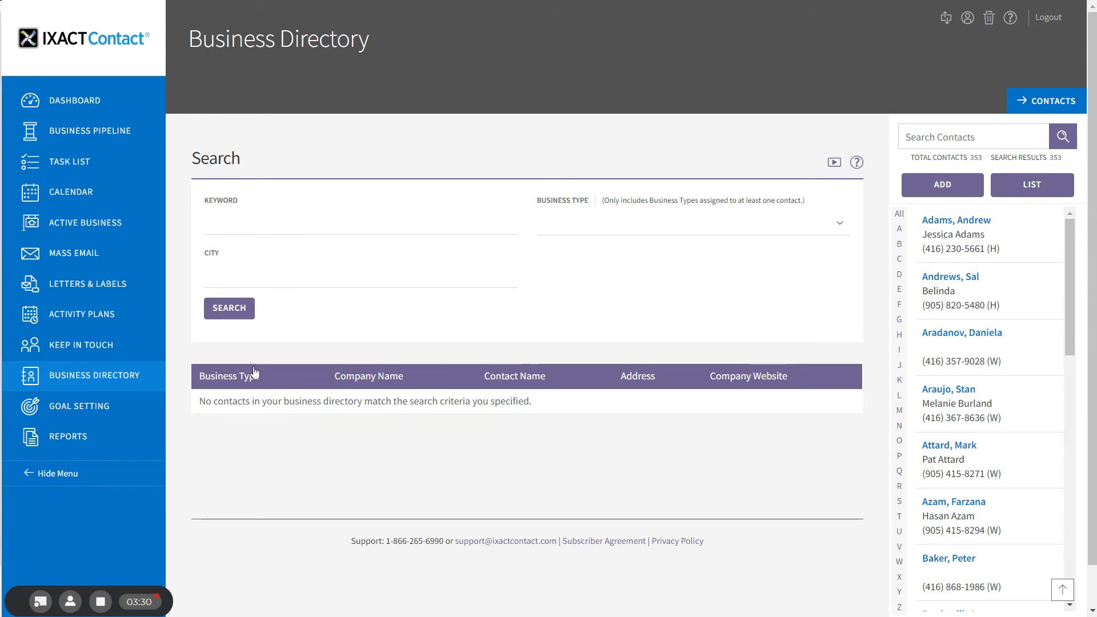
click(228, 308)
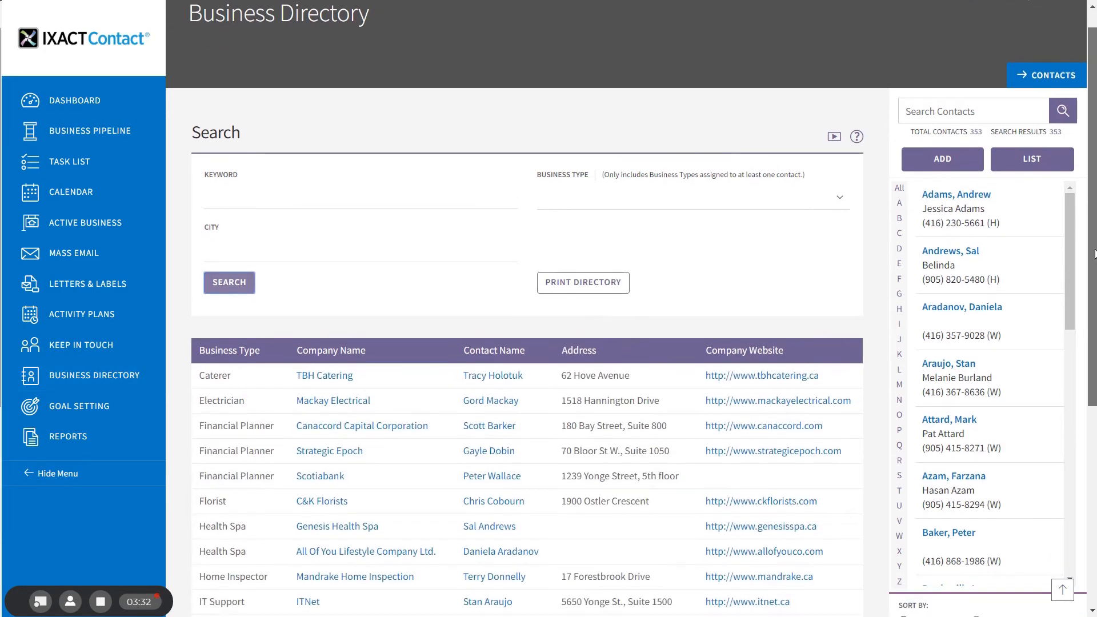
scroll(down, 3)
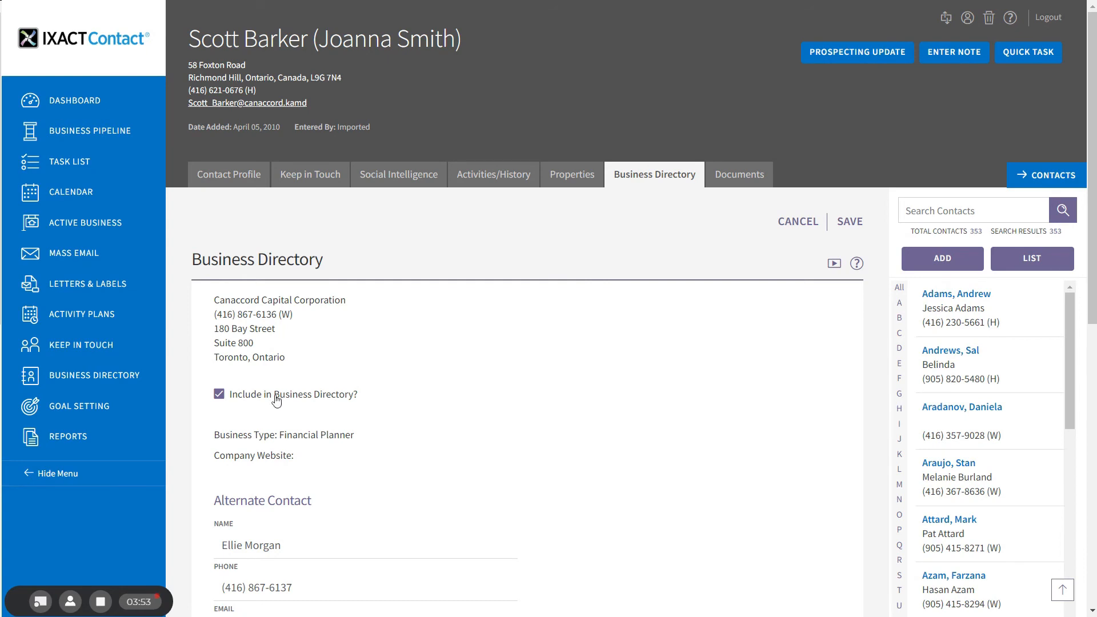
mouse_move(148, 451)
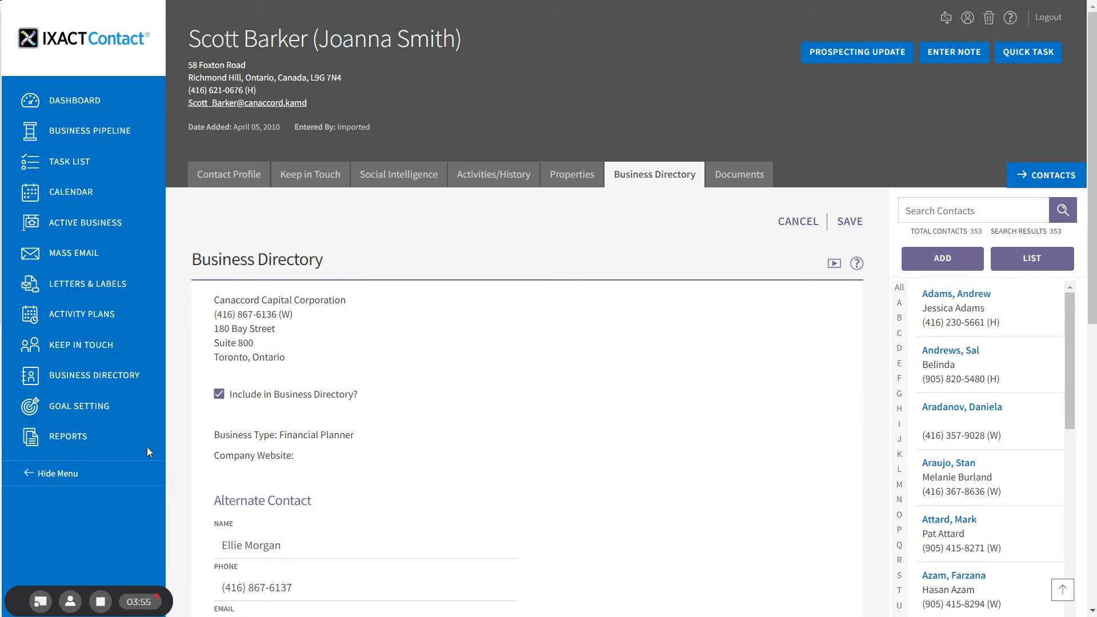
click(94, 375)
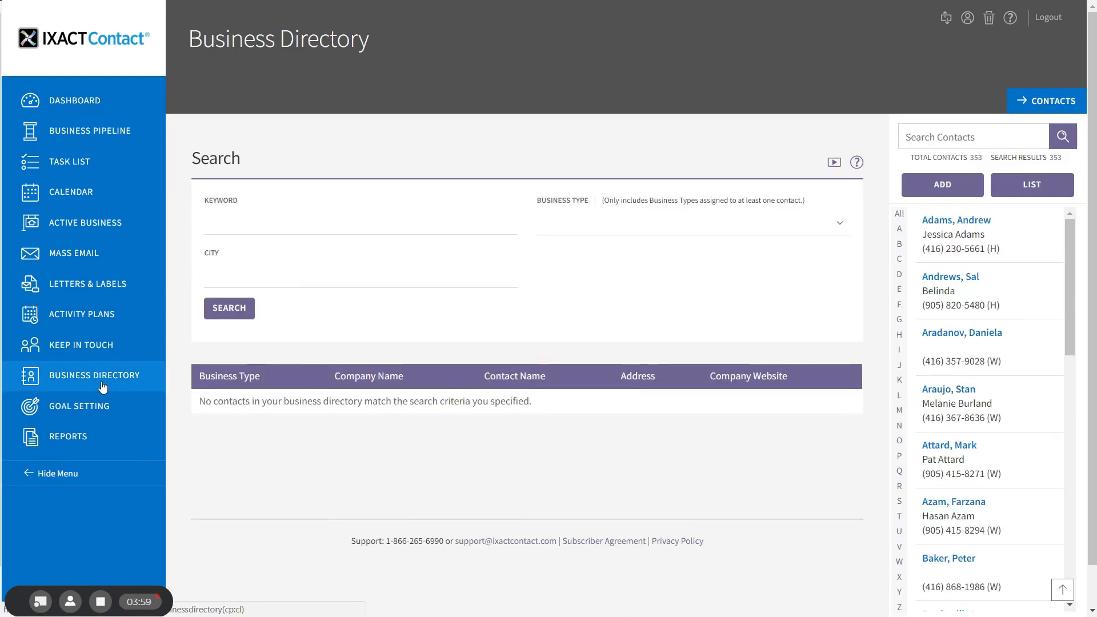
mouse_move(650, 247)
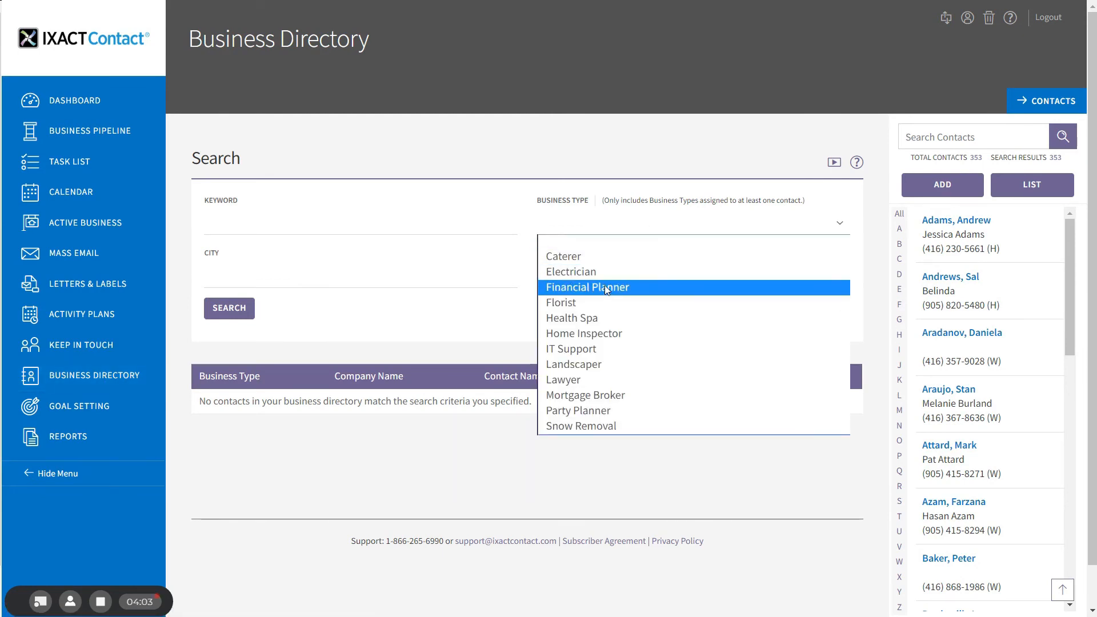
Step: Filter the directory to Financial Planner, listing the three matching businesses
click(588, 287)
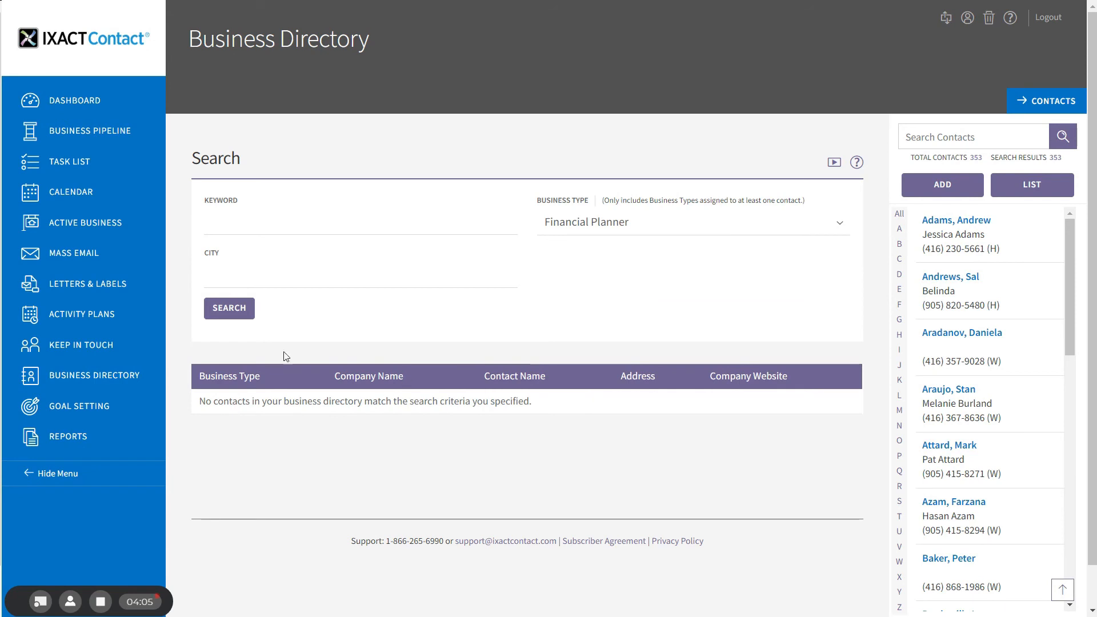
click(229, 309)
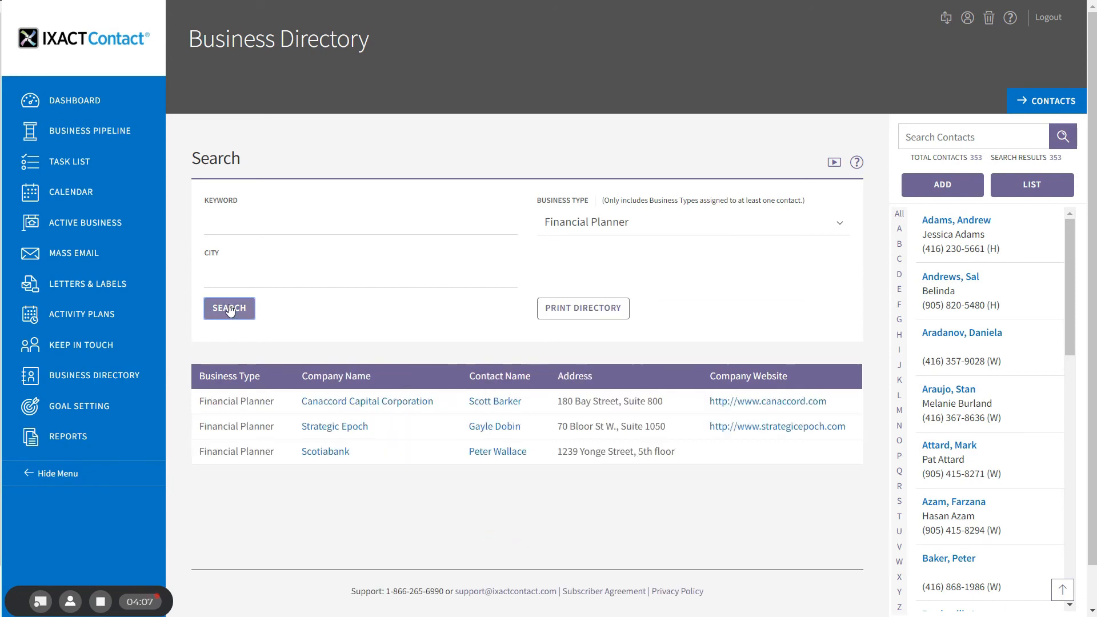
mouse_move(582, 311)
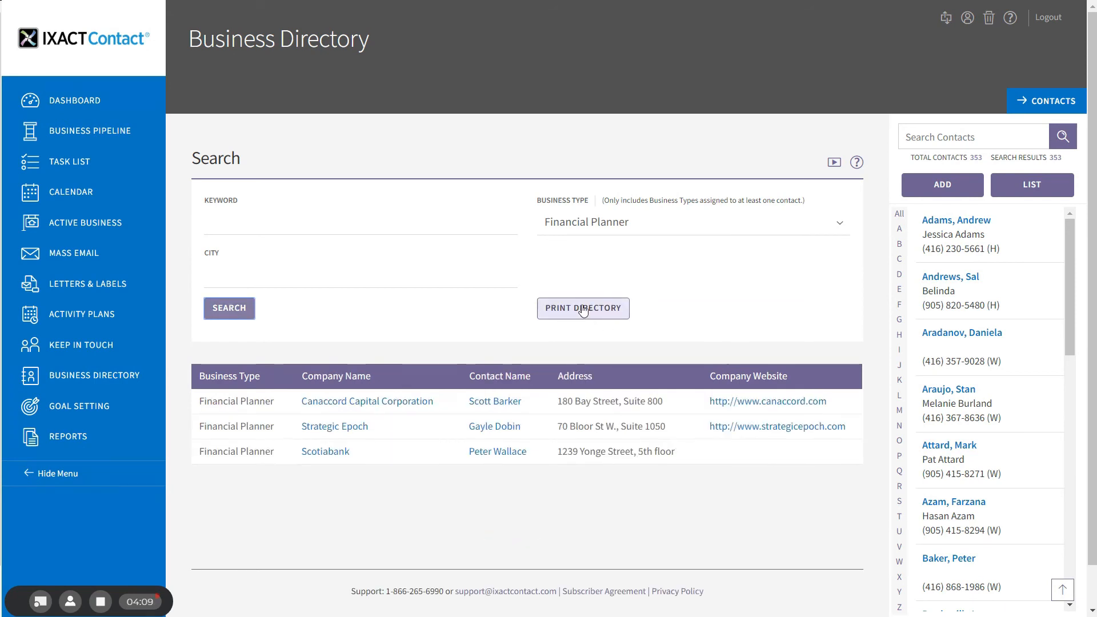
Step: Generate a printable Business Directory report of the three Financial Planners
click(583, 309)
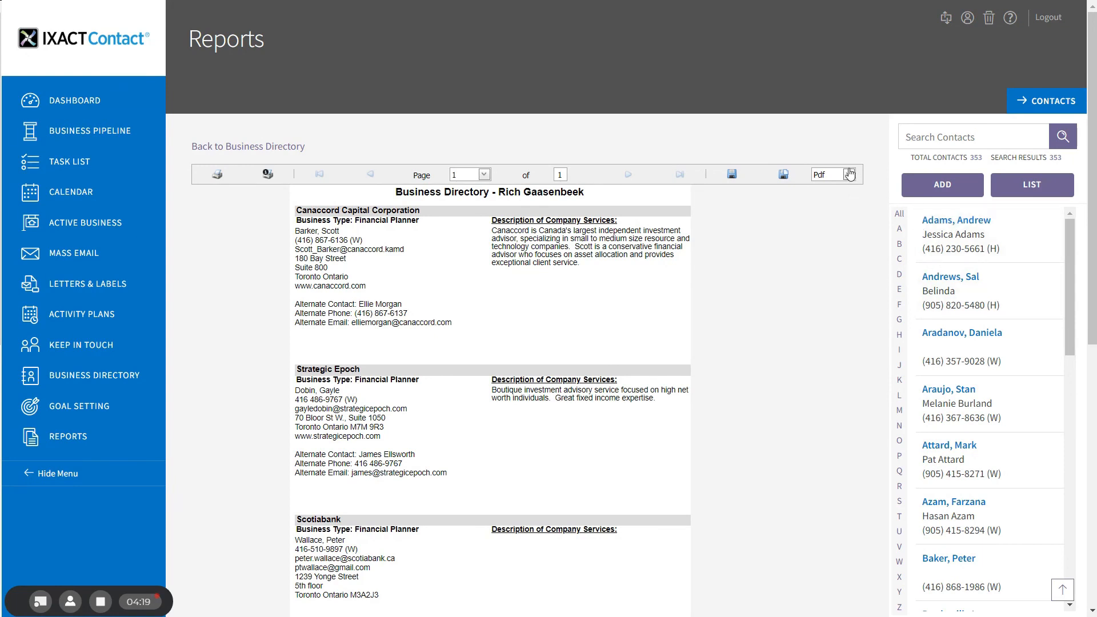
mouse_move(849, 174)
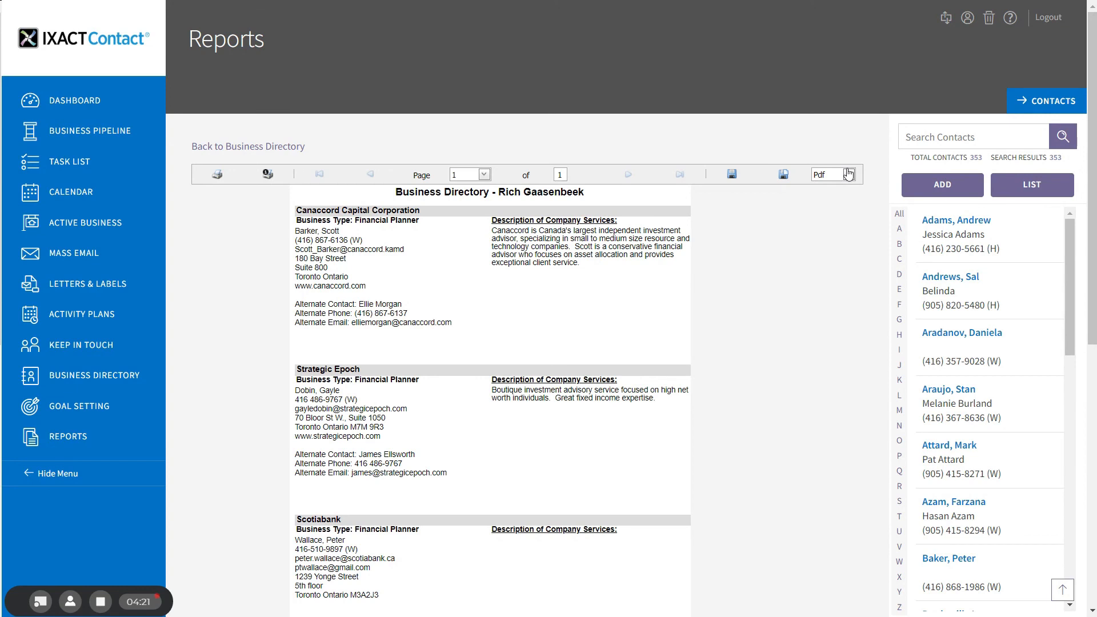